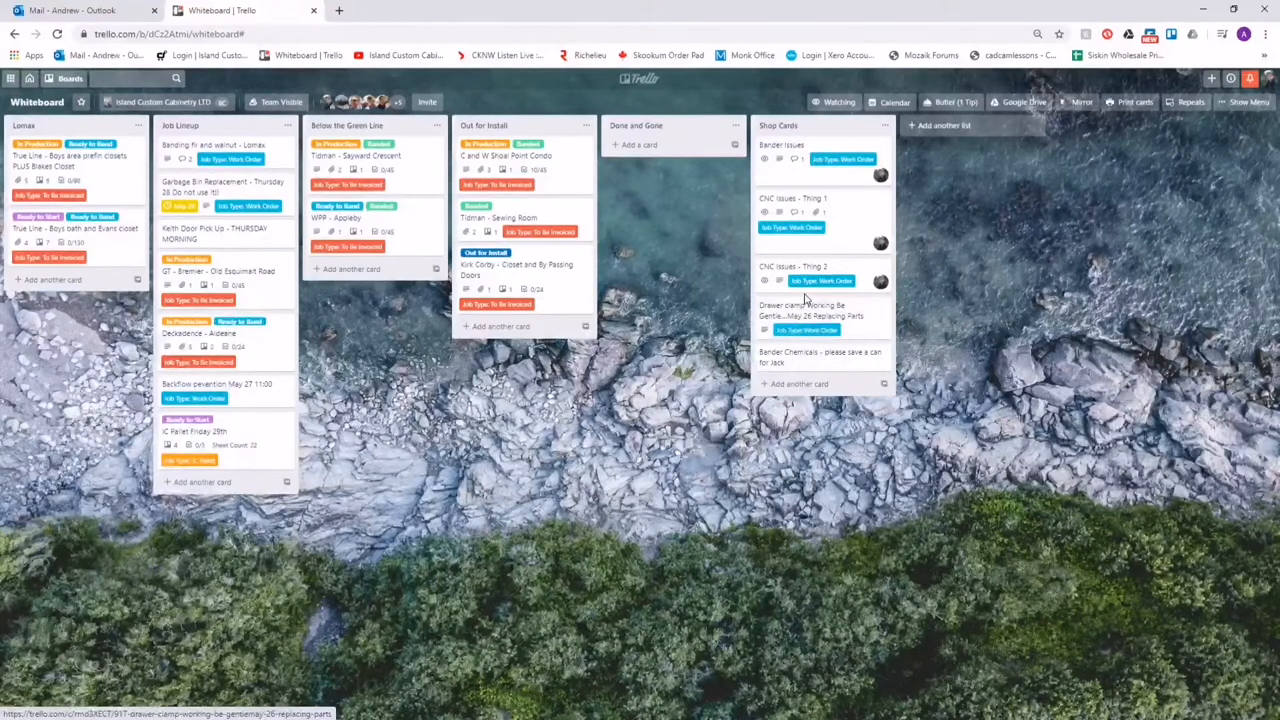
left_click(780, 144)
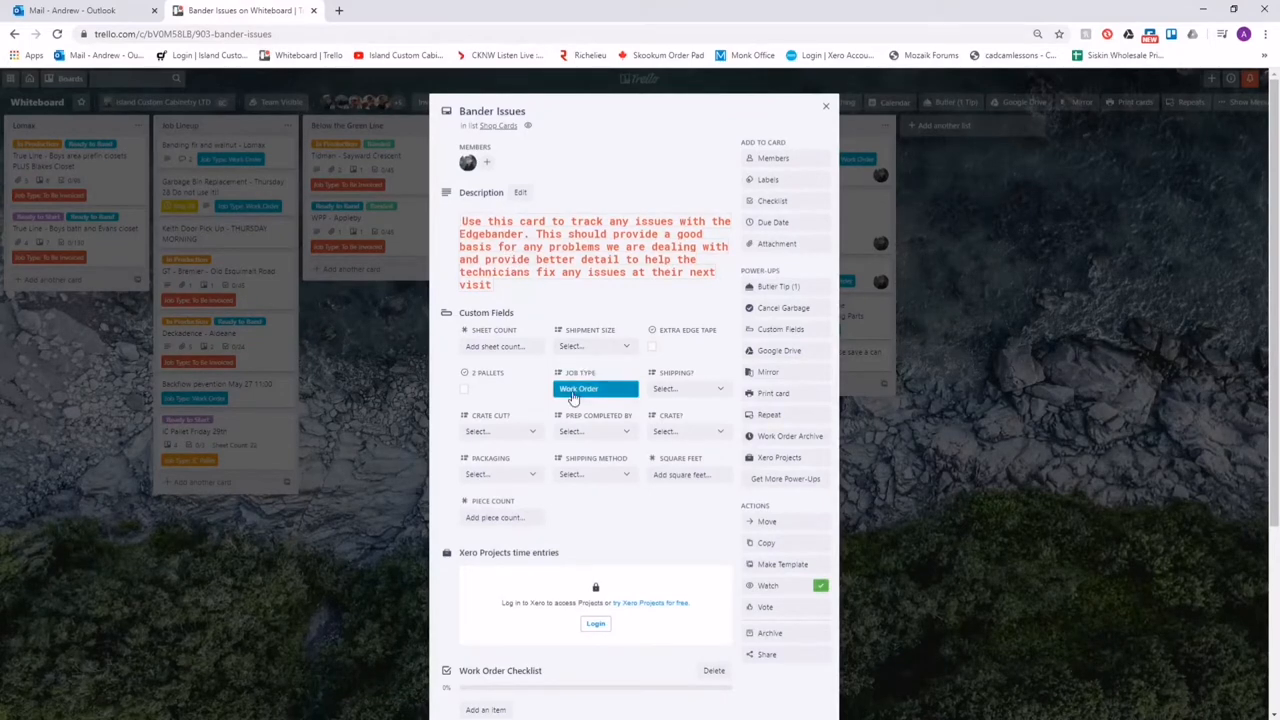
scroll("down", 3)
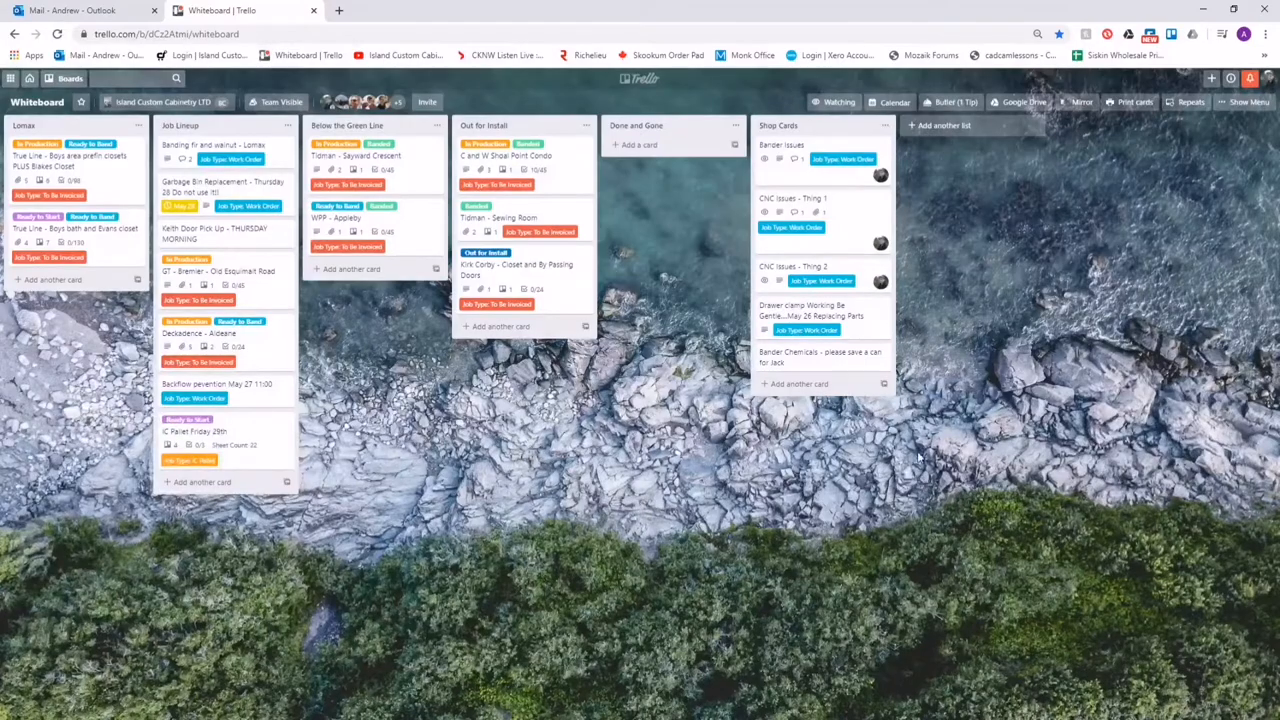
left_click(792, 198)
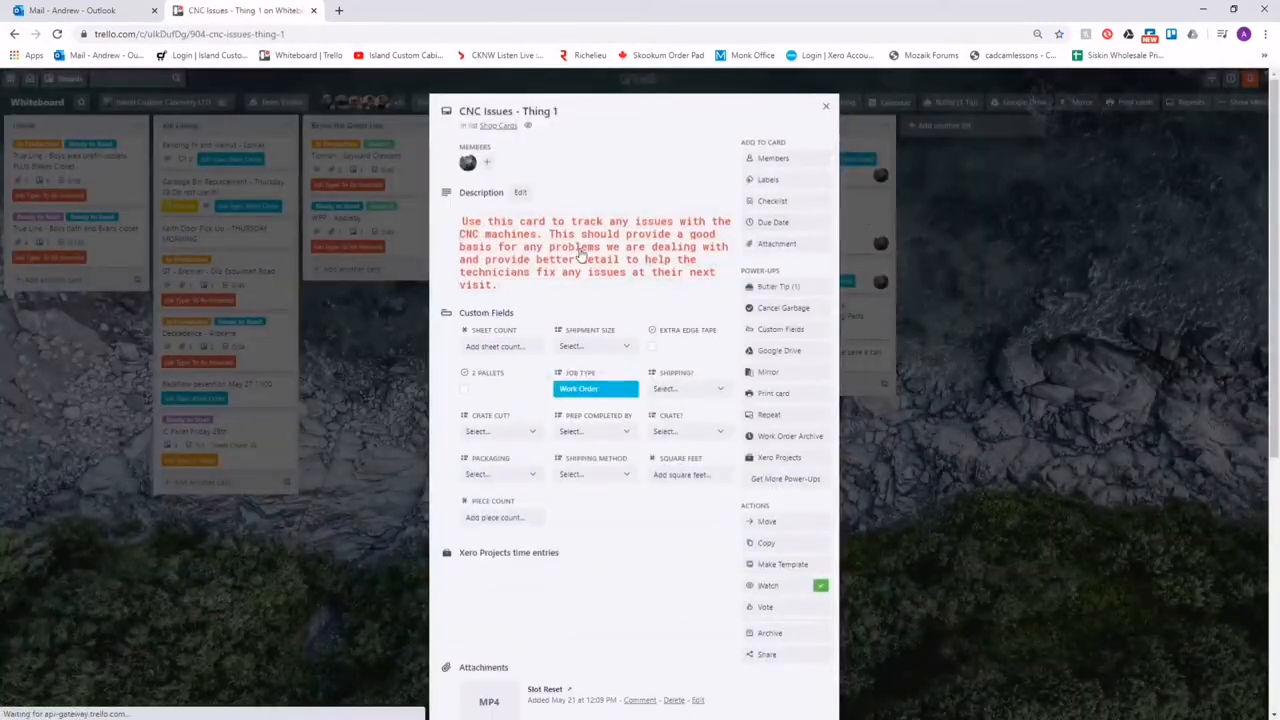
scroll("down", 3)
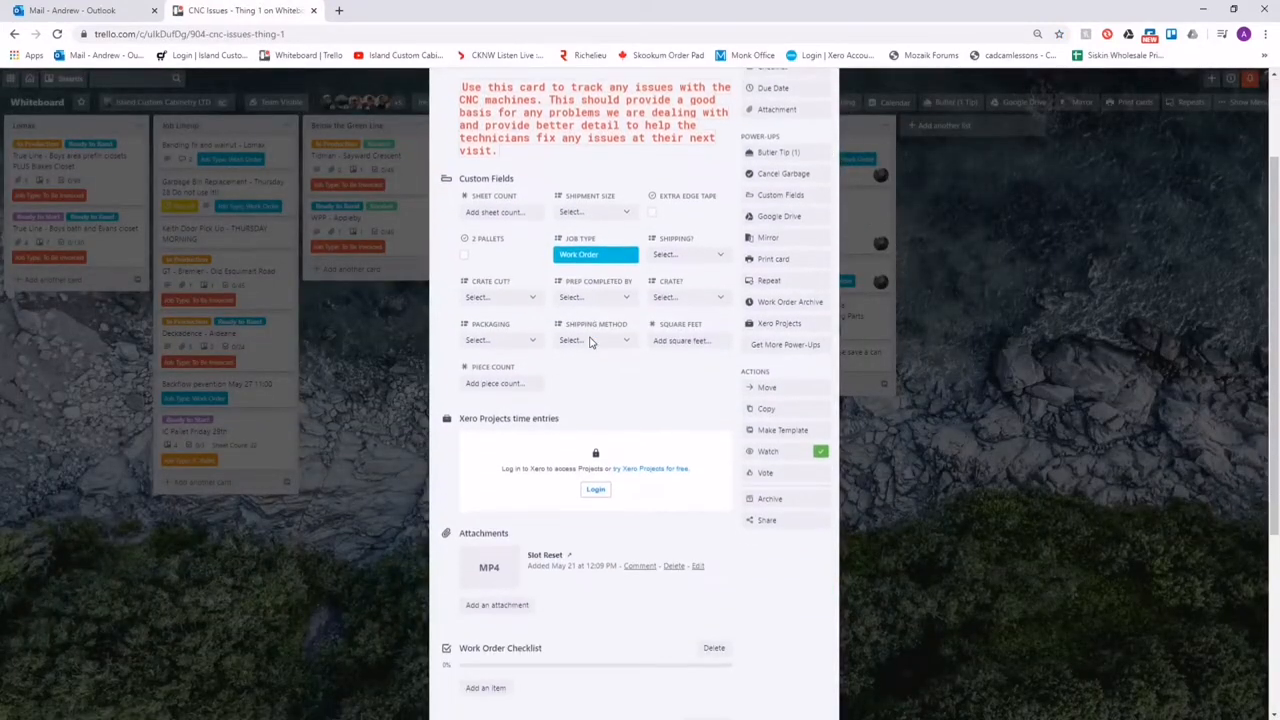
scroll("down", 3)
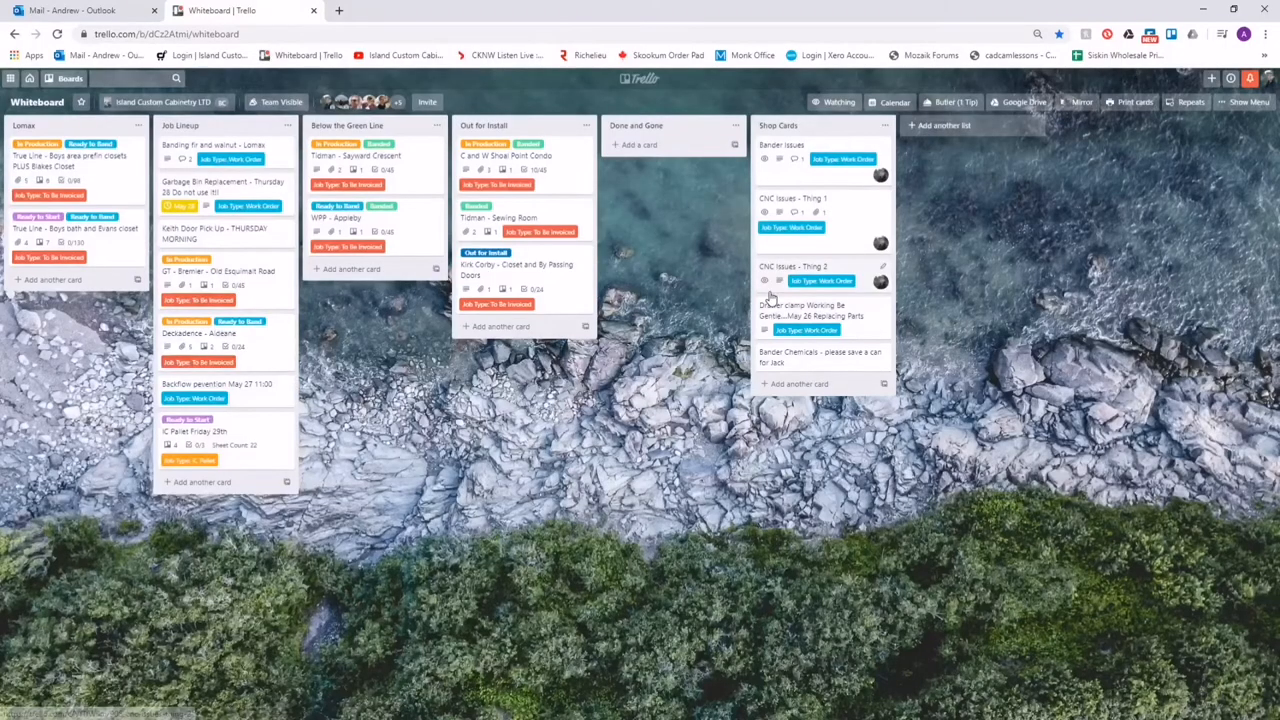
left_click(792, 266)
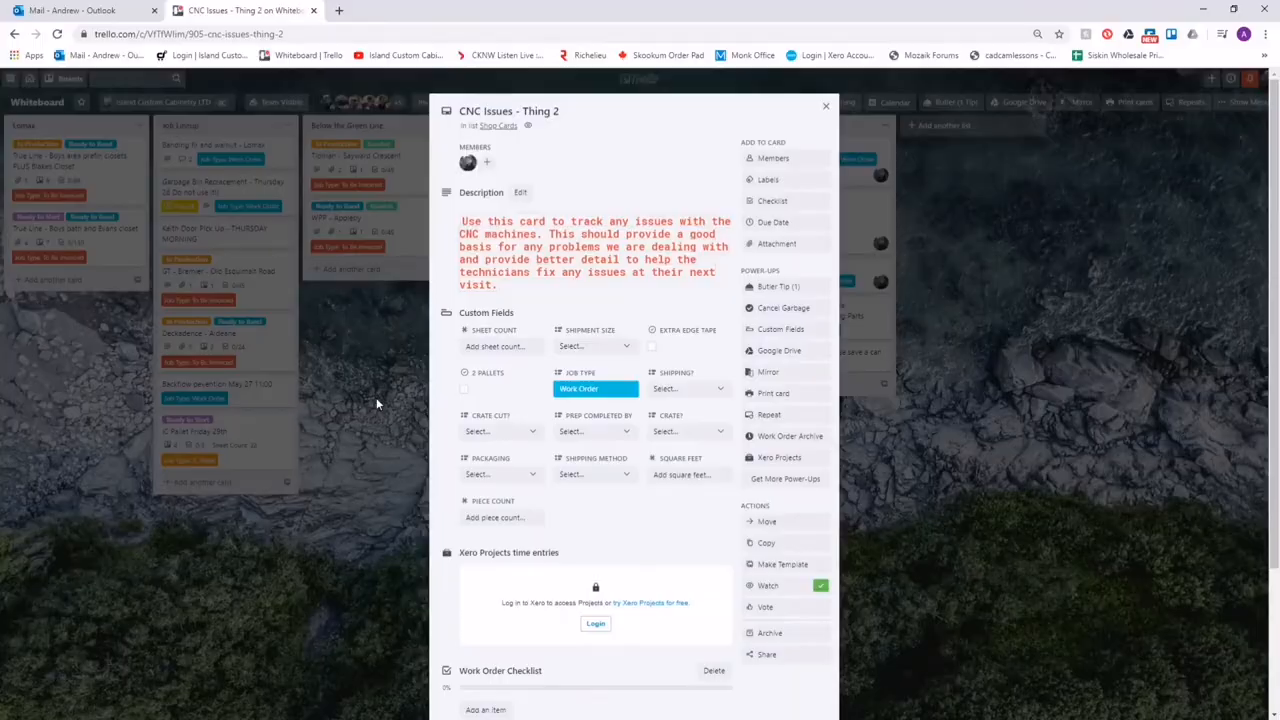
left_click(826, 104)
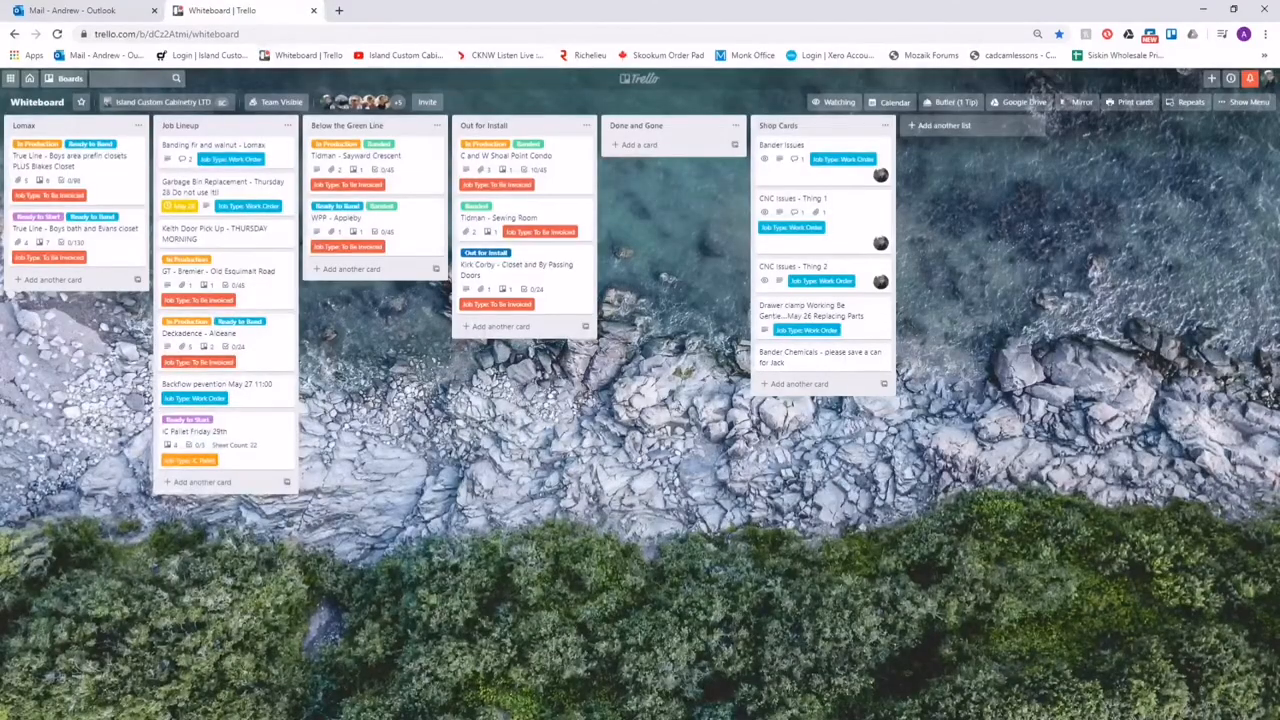